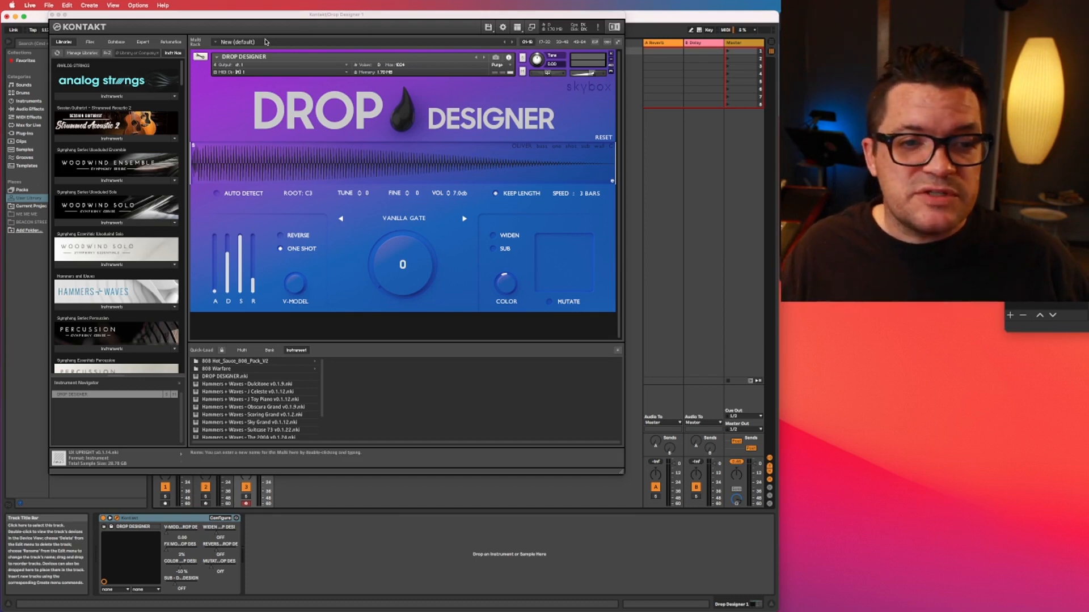
{"action": "mouse_move", "coordinate": [432, 50]}
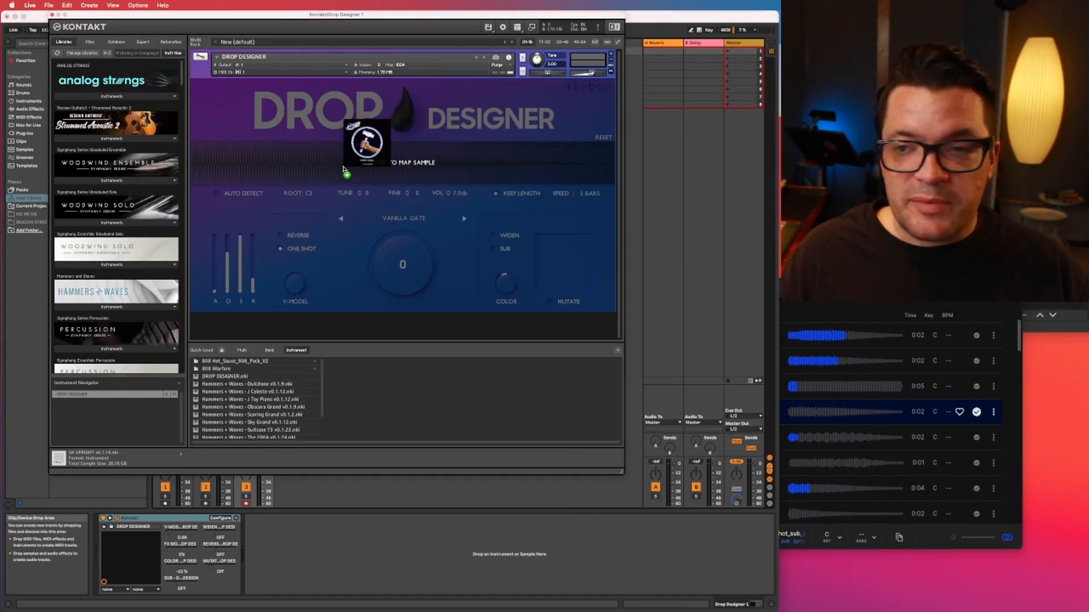
Load the chosen loop into Drop Designer, which shows its waveform under the Vanilla Gate preset
{"action": "left_click", "coordinate": [364, 145]}
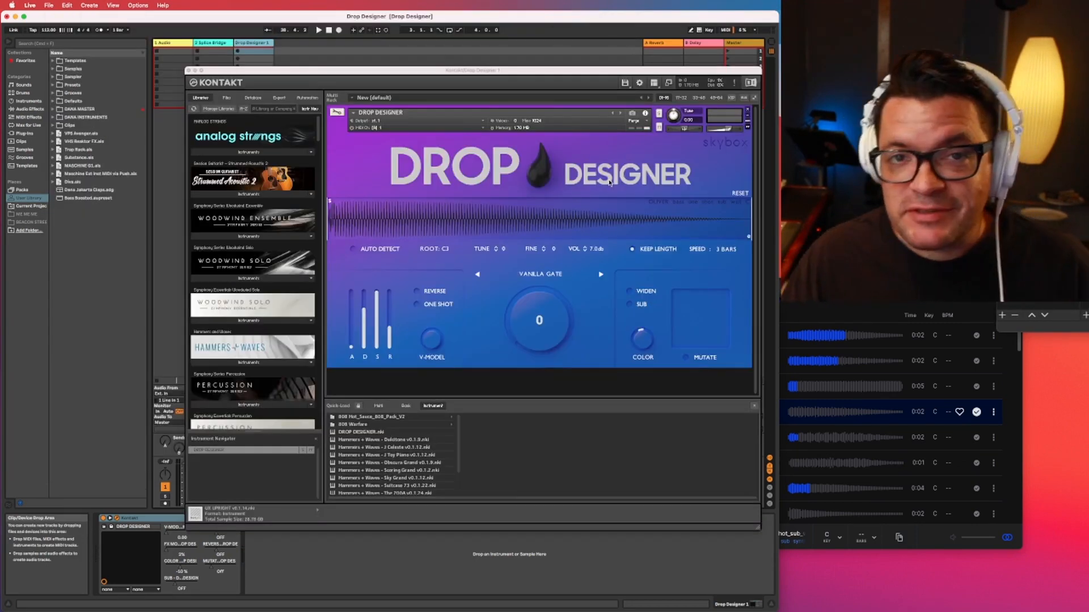
{"action": "mouse_move", "coordinate": [581, 213]}
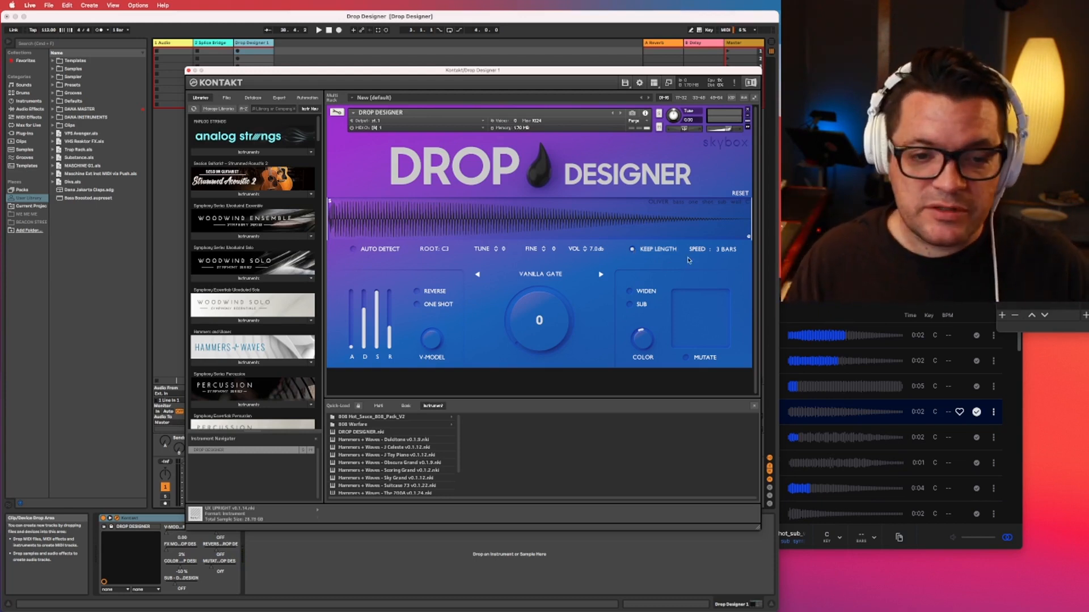
{"action": "mouse_move", "coordinate": [528, 315]}
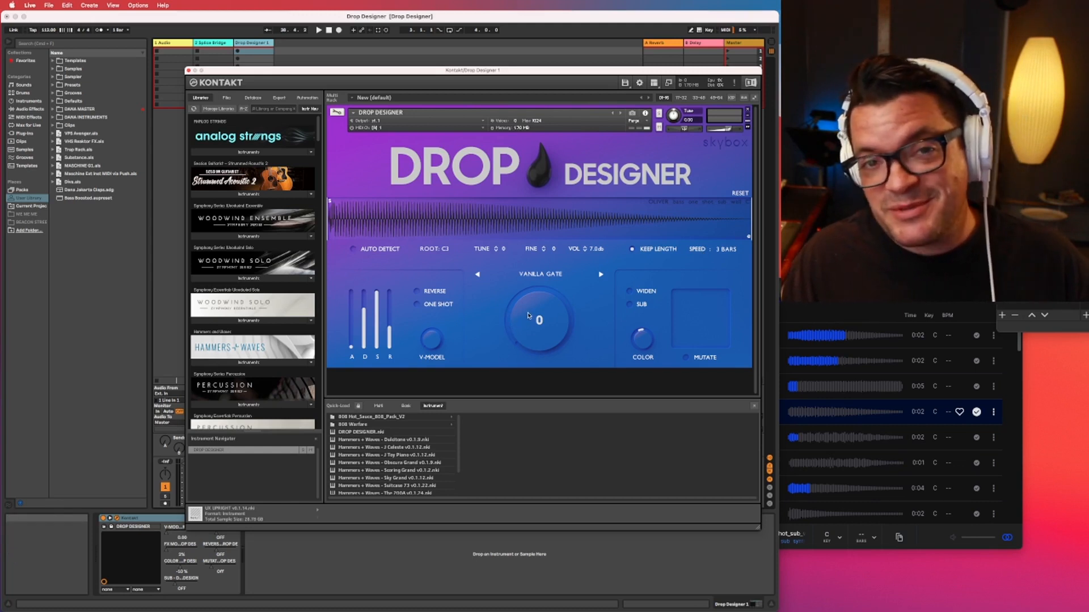
Step to the Mood Chain preset, then pick 'Just The Verrrbbbb' from the preset list
{"action": "left_click", "coordinate": [540, 273]}
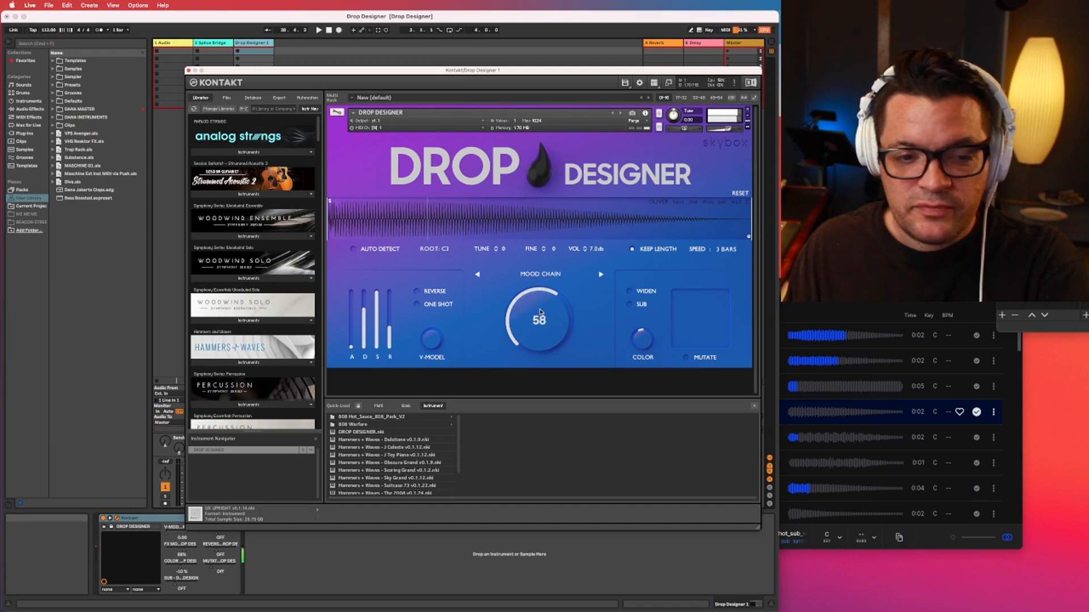
{"action": "left_click", "coordinate": [541, 274]}
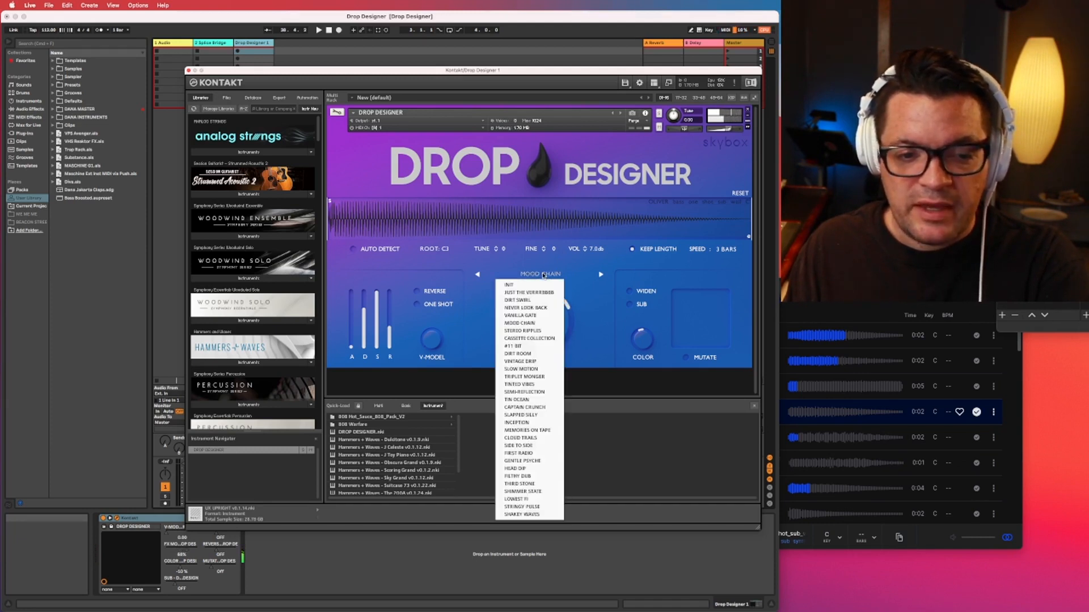
{"action": "left_click", "coordinate": [516, 421]}
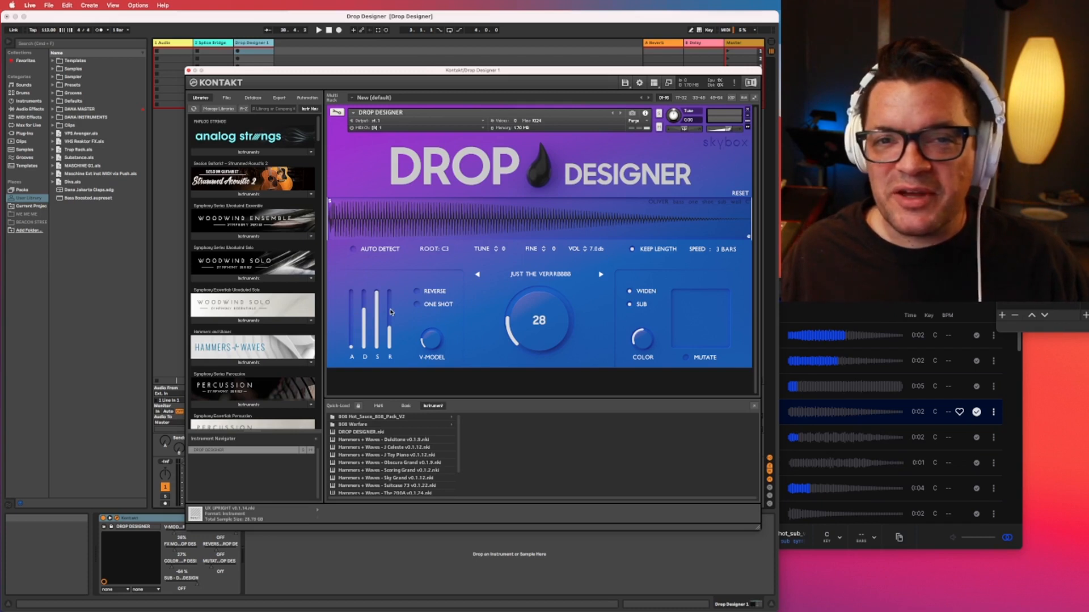
{"action": "mouse_move", "coordinate": [409, 359]}
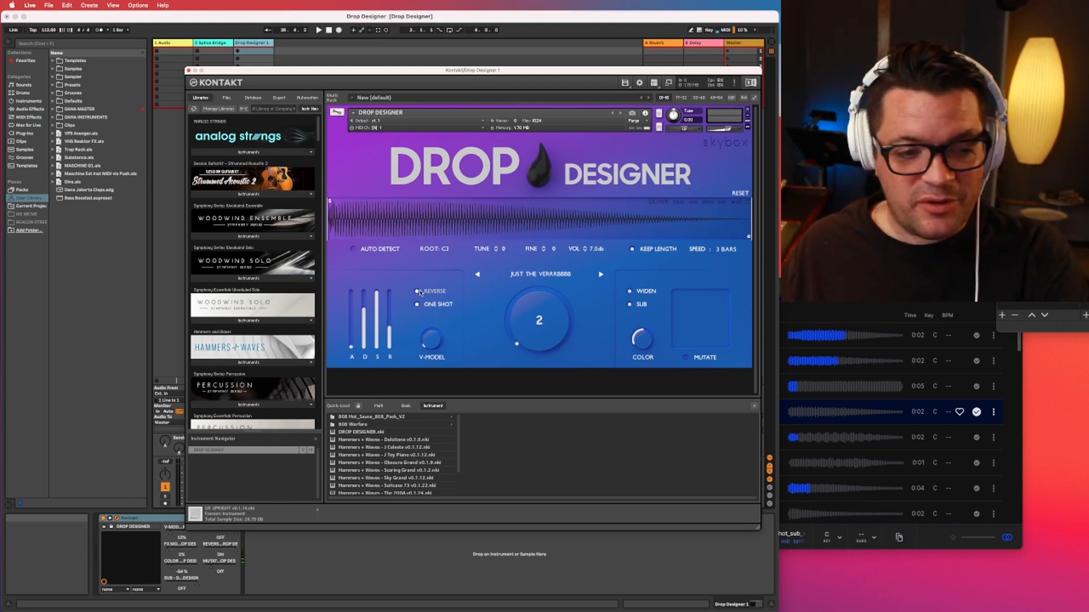
Set the loaded sample to play backwards and adjust another Drop Designer control
{"action": "left_click", "coordinate": [417, 304]}
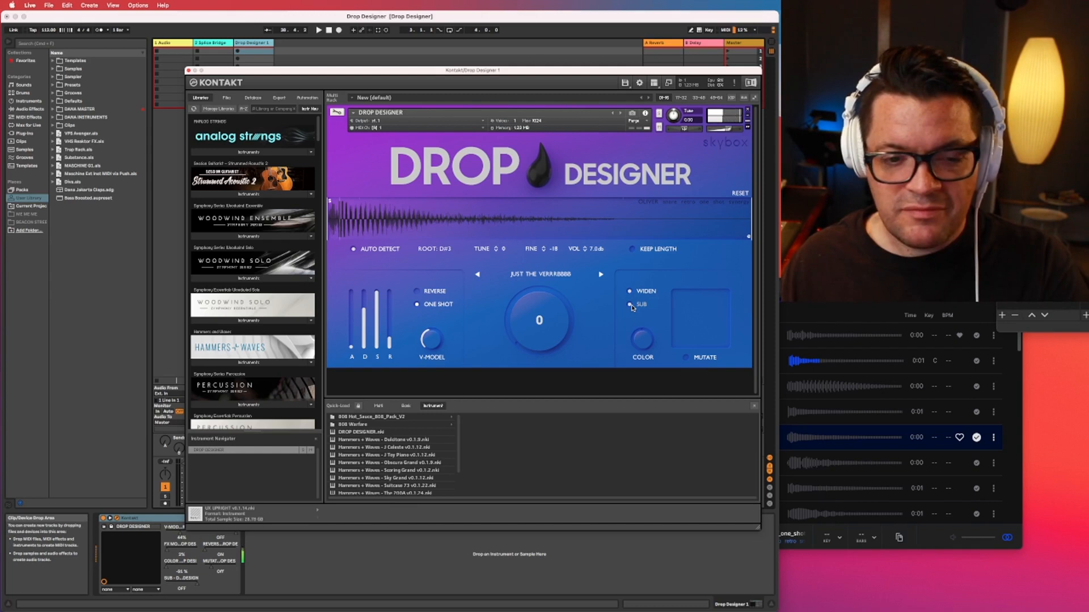
{"action": "left_click", "coordinate": [631, 305]}
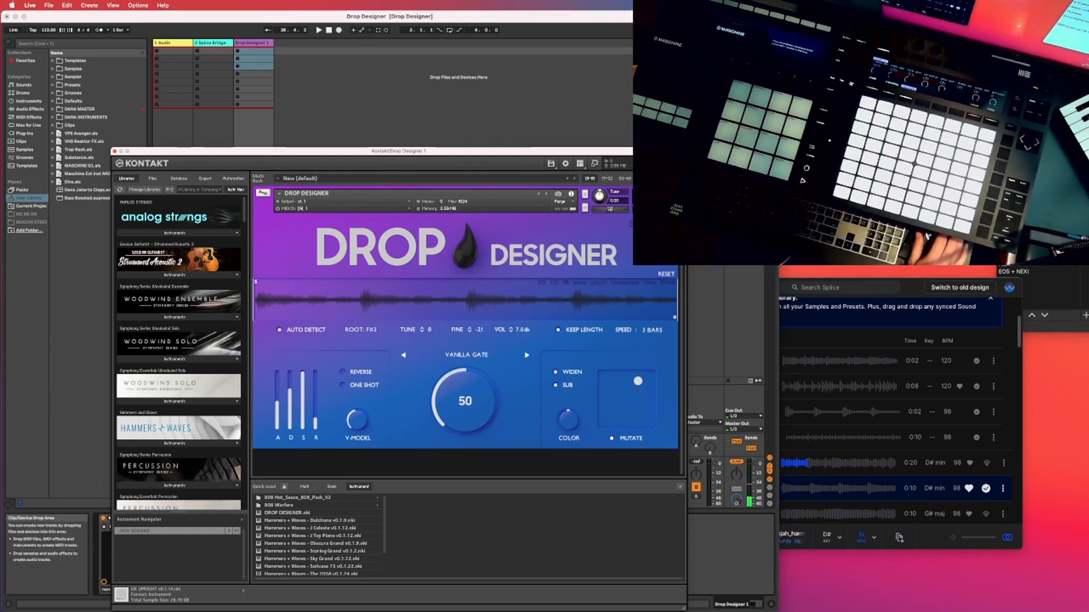
Work on the Ableton track header to begin creating the second Drop Designer track
{"action": "left_click", "coordinate": [241, 50]}
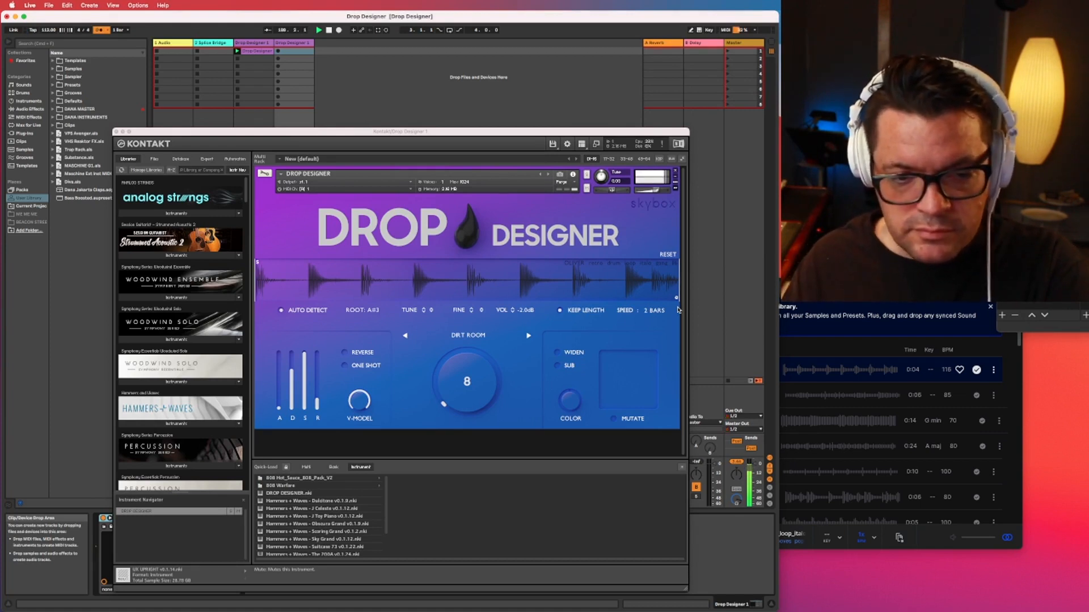
Stop playback and duplicate the Drop Designer 2 track into a third track
{"action": "left_click", "coordinate": [328, 30]}
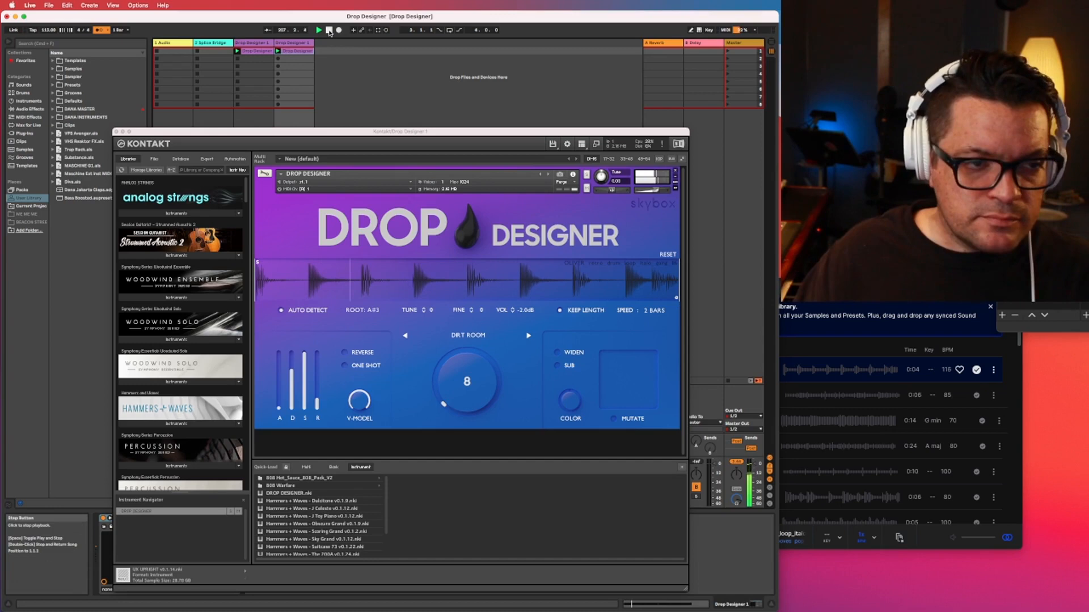
{"action": "left_click", "coordinate": [318, 30]}
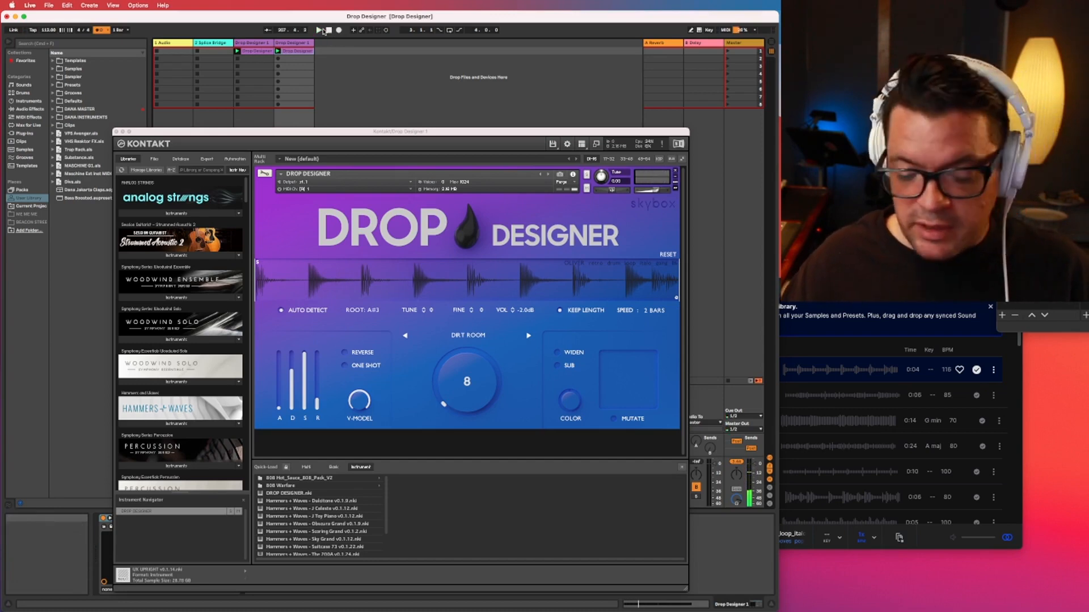
{"action": "right_click", "coordinate": [292, 43]}
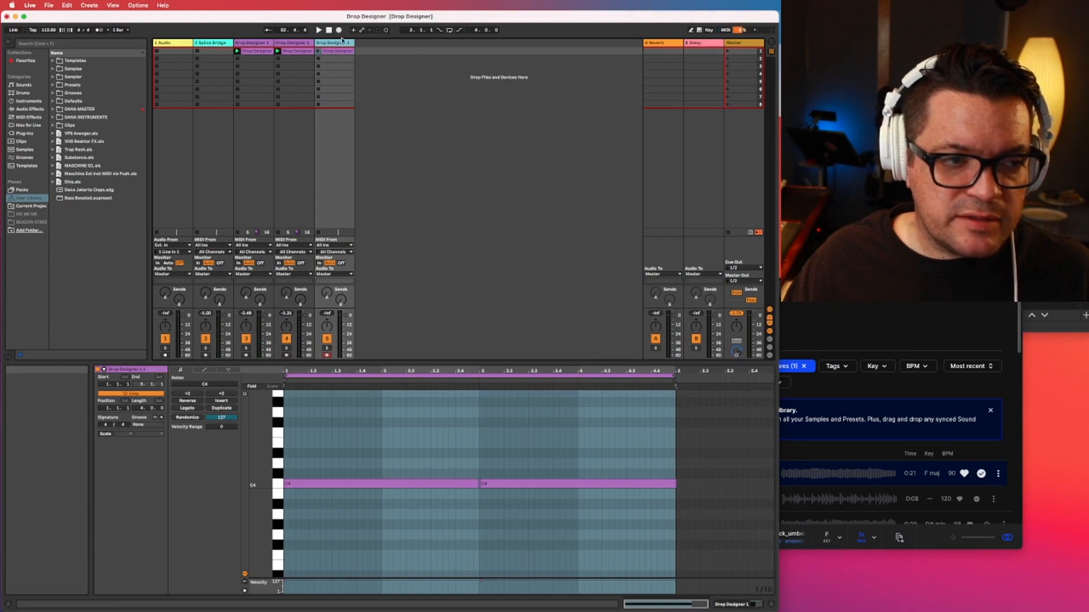
{"action": "left_click", "coordinate": [334, 50]}
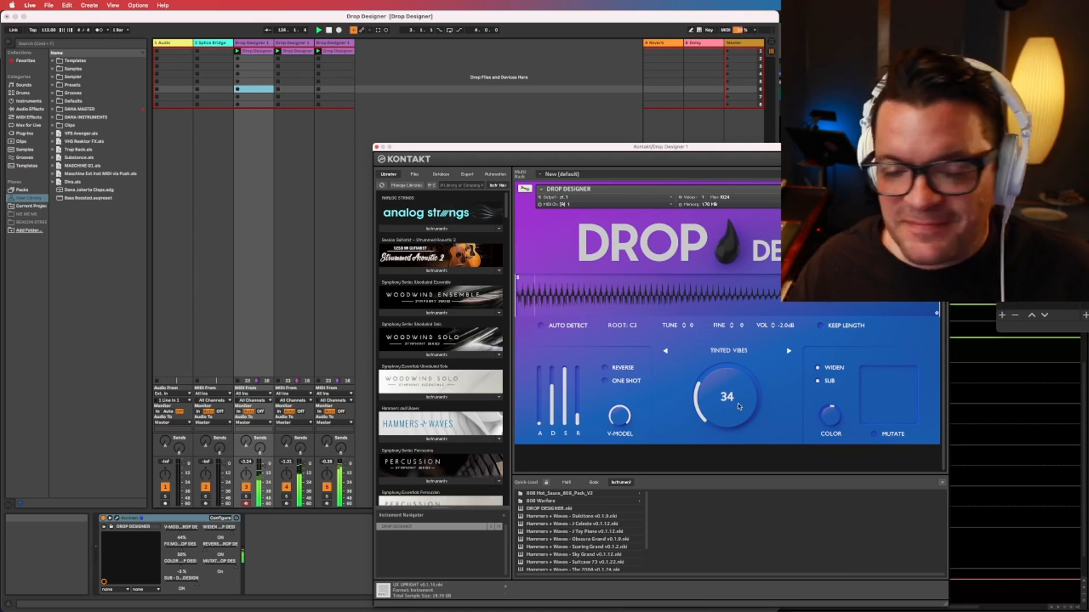
{"action": "mouse_move", "coordinate": [649, 234]}
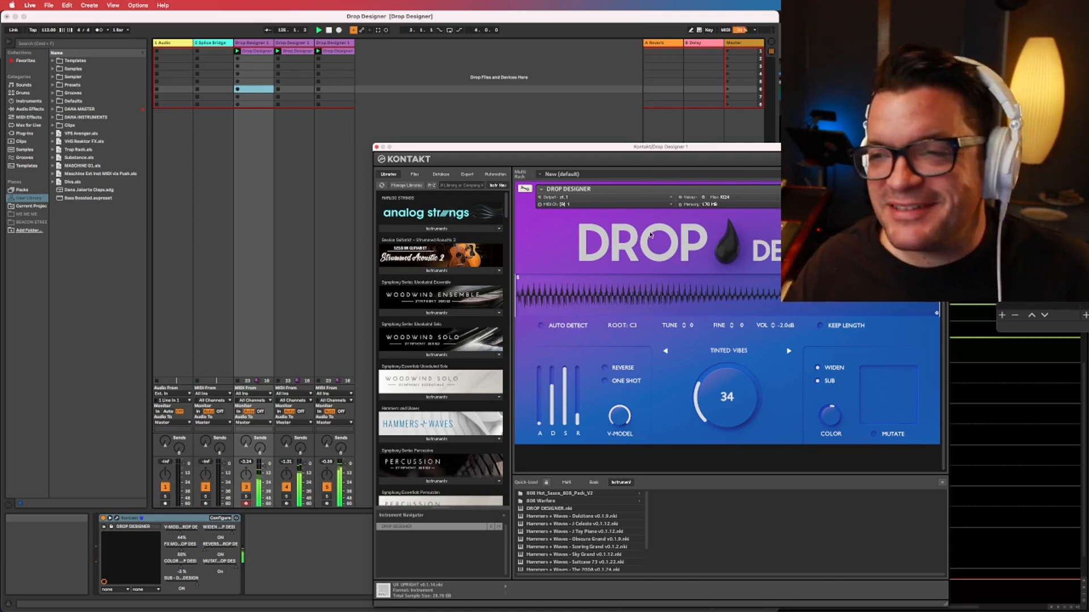